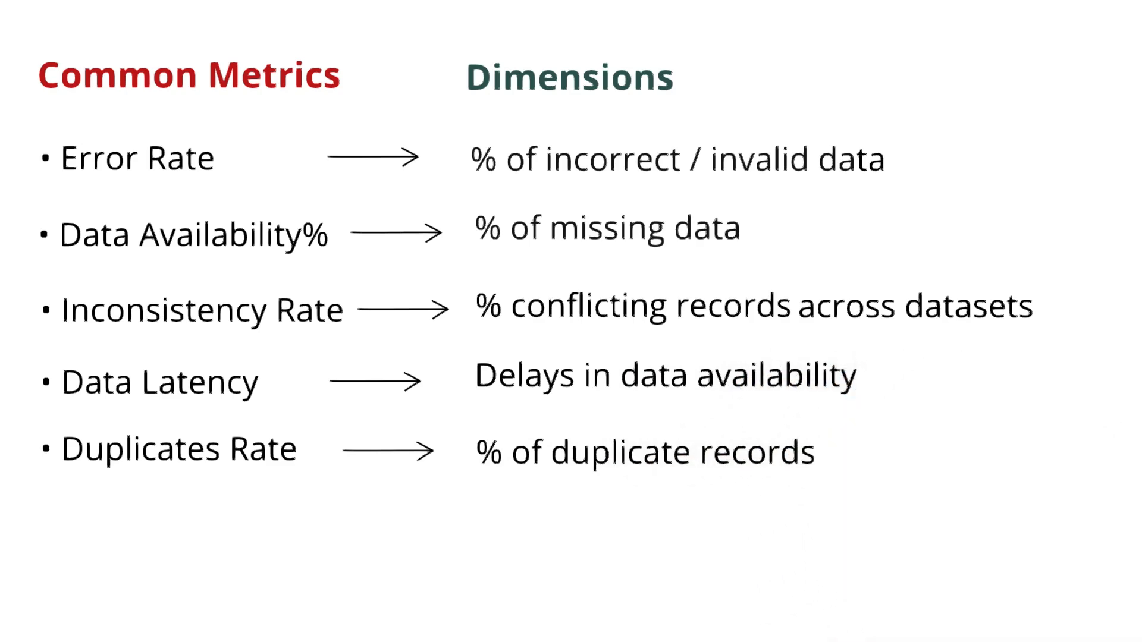
type("Data reconciliation error rate")
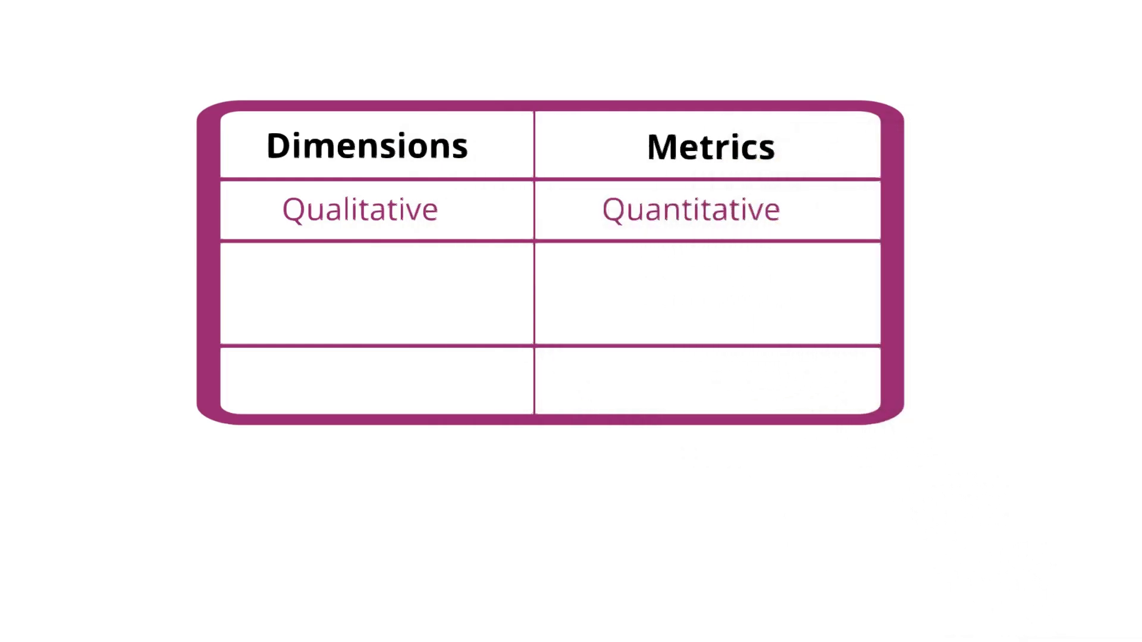
type("What to monitor")
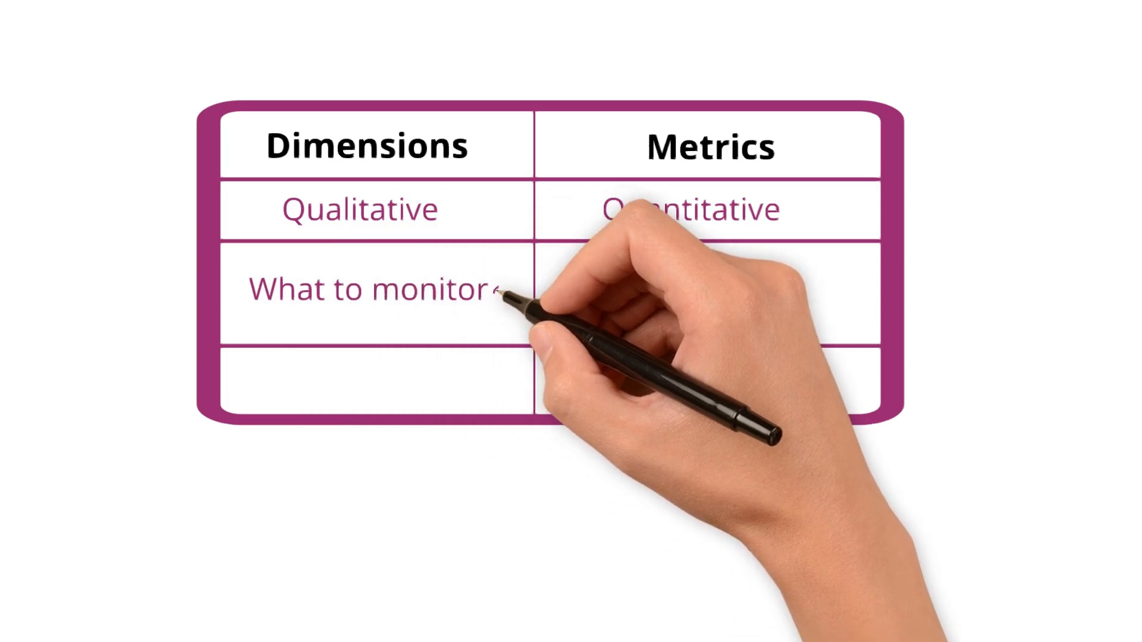